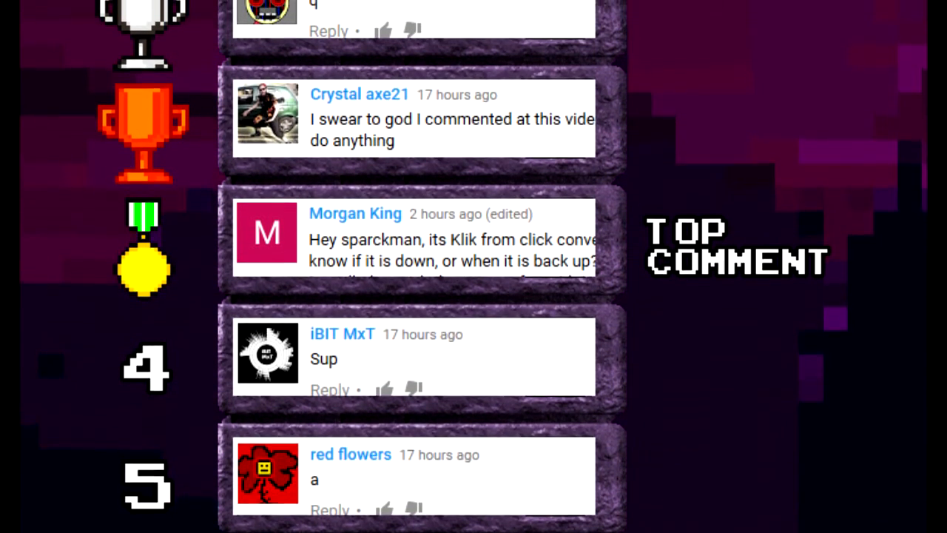
# Orbit around the diamond, pick its Rotate Y channel, and go to frame 1 for keying
pyautogui.scroll(3)
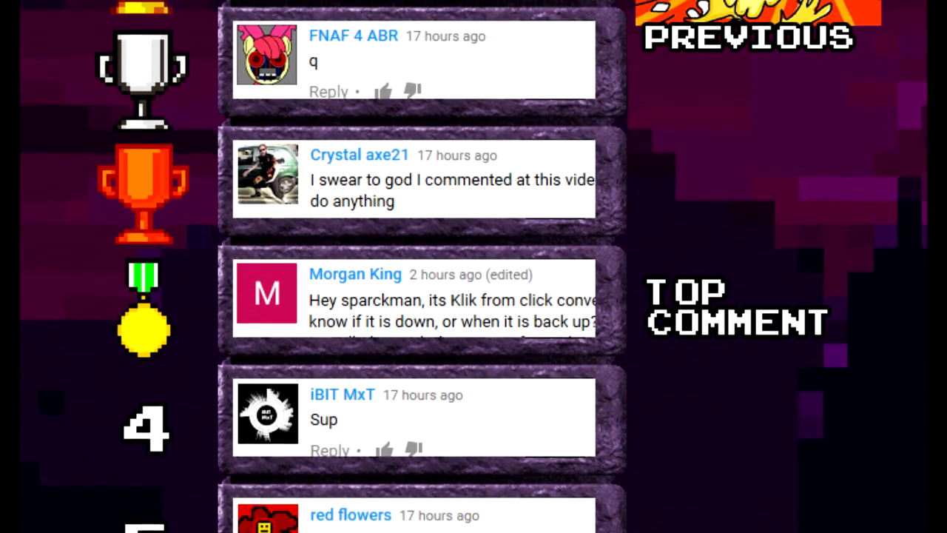
pyautogui.scroll(3)
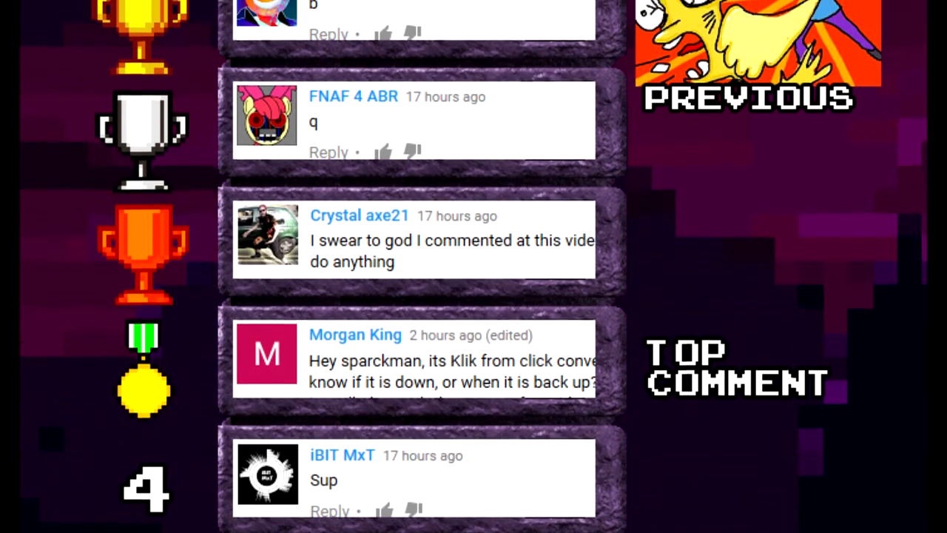
pyautogui.scroll(3)
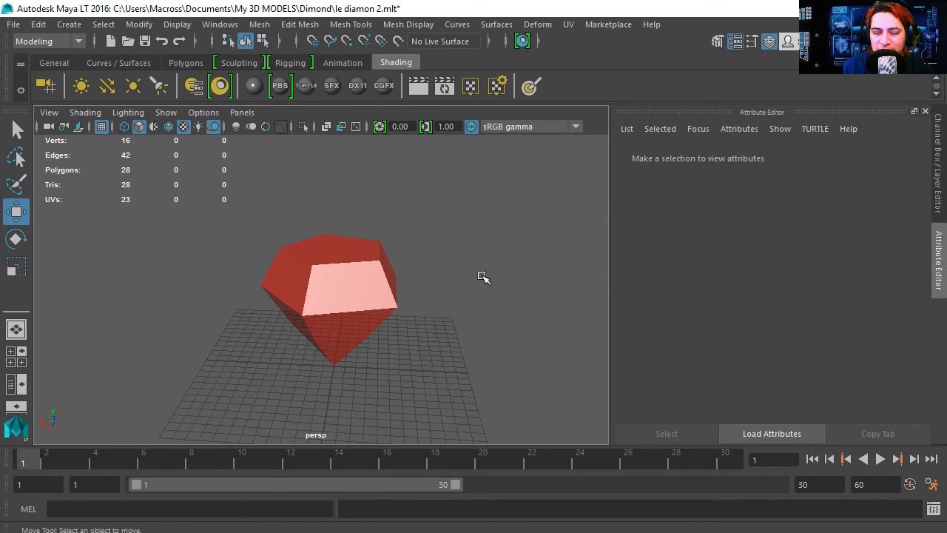
pyautogui.moveTo(483, 277); pyautogui.dragTo(488, 353)
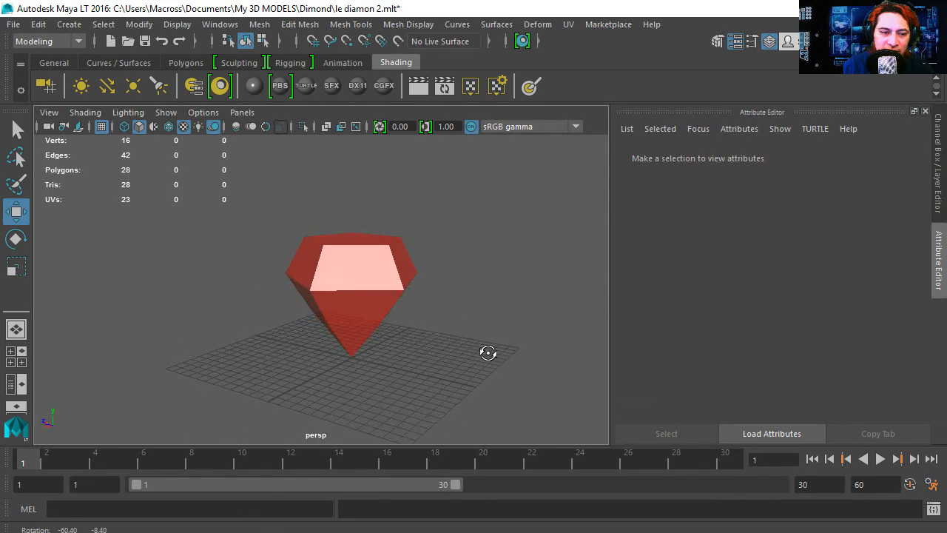
pyautogui.moveTo(487, 353); pyautogui.dragTo(413, 349)
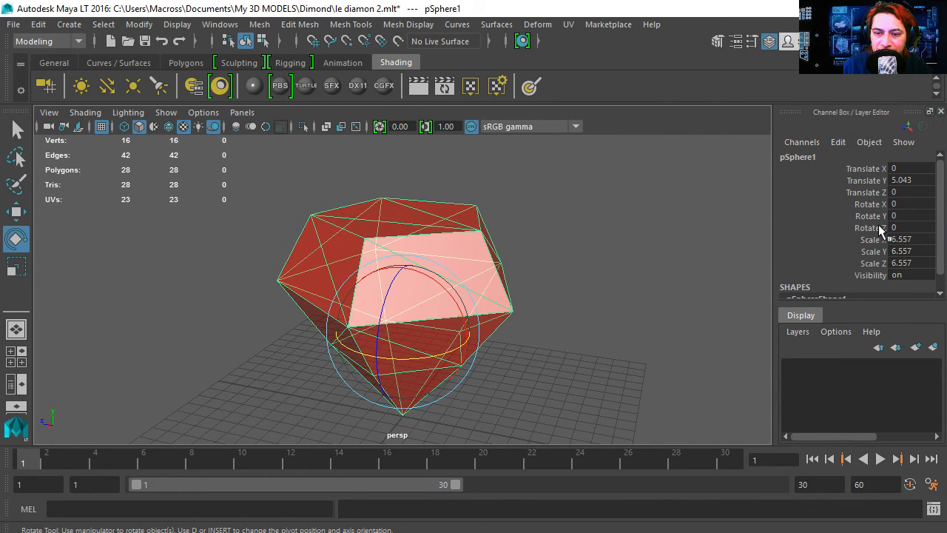
pyautogui.click(869, 215)
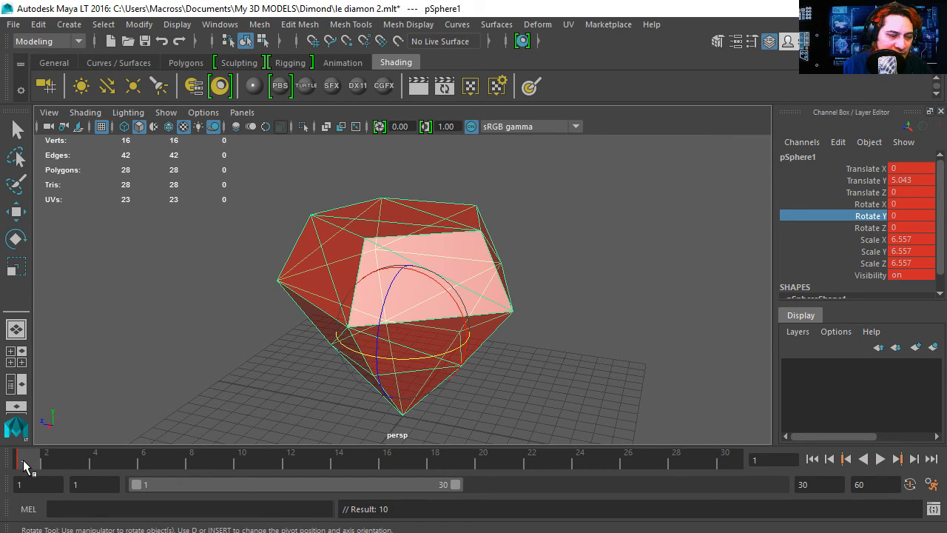
pyautogui.click(932, 484)
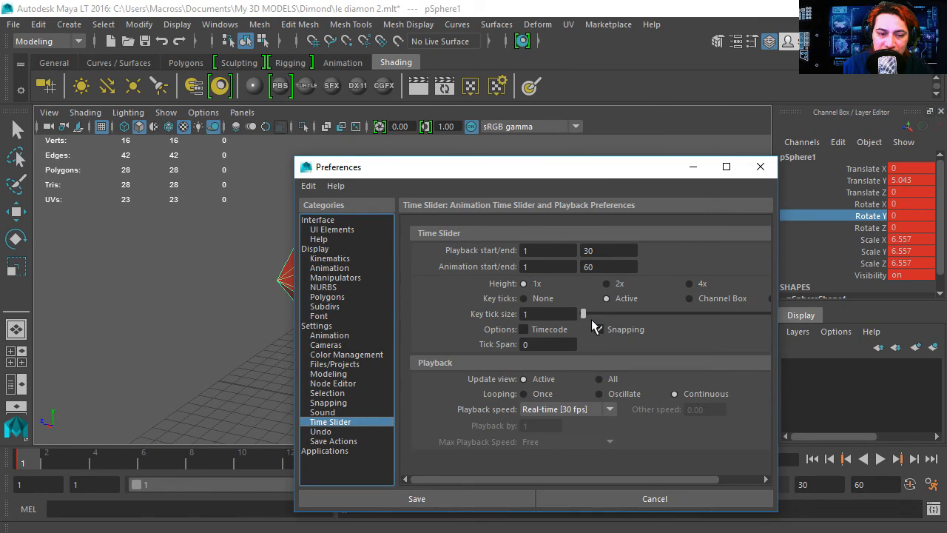
# Raise the key tick size to 4 and save the Time Slider preferences
pyautogui.moveTo(583, 314); pyautogui.dragTo(637, 314)
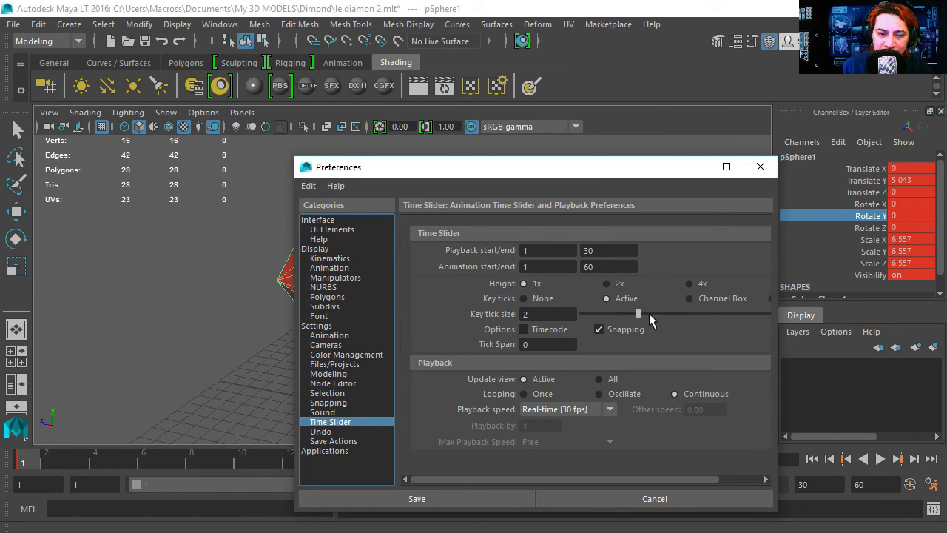
pyautogui.moveTo(638, 313); pyautogui.dragTo(693, 312)
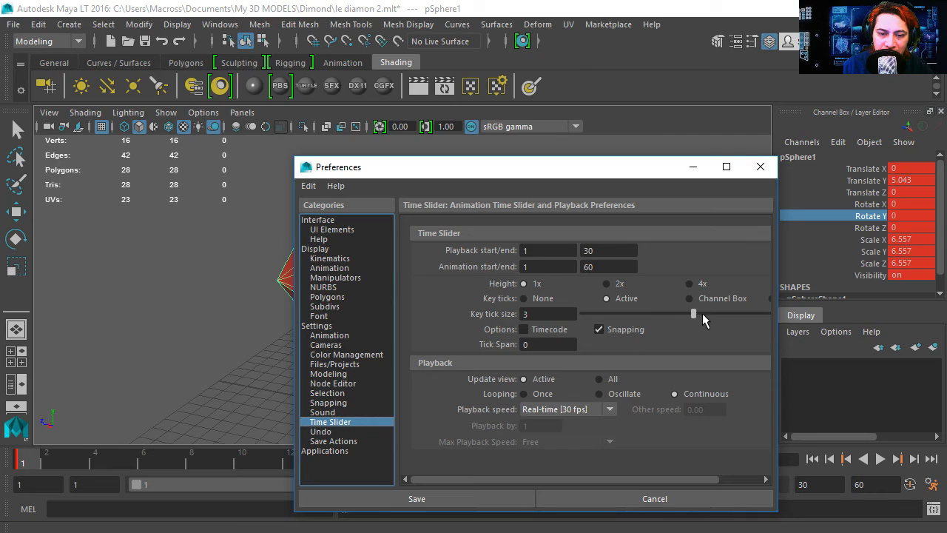
pyautogui.moveTo(693, 312); pyautogui.dragTo(748, 313)
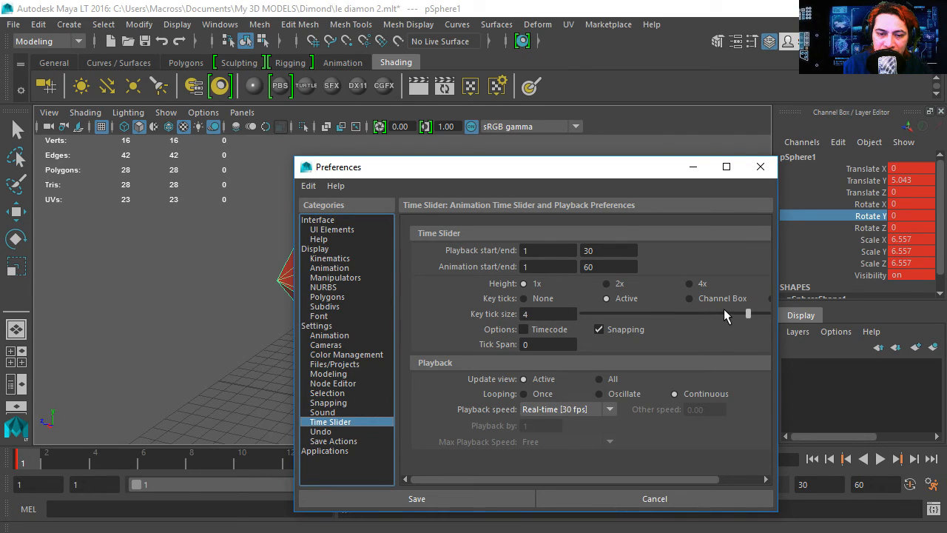
pyautogui.click(417, 498)
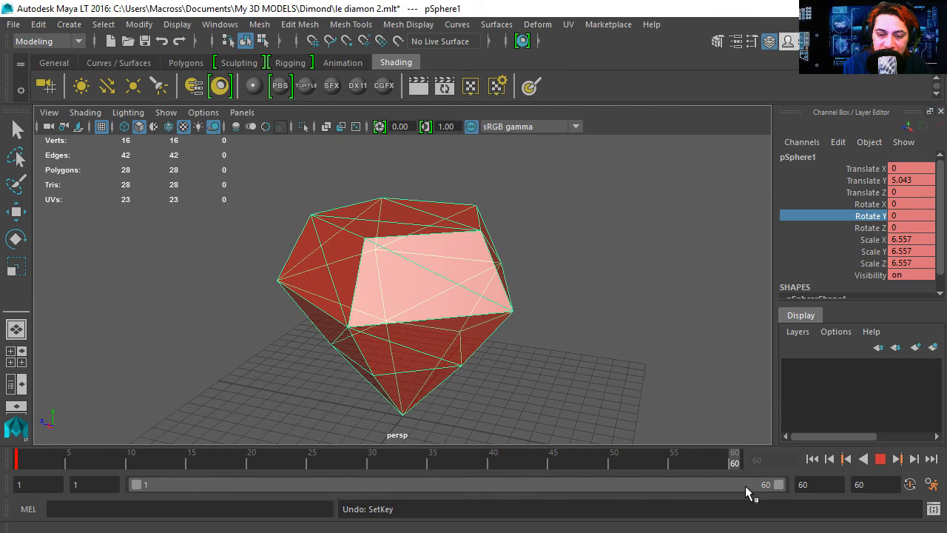
# Play the spin, orbit the view, select the diamond, and scrub to frame 3
pyautogui.click(907, 215)
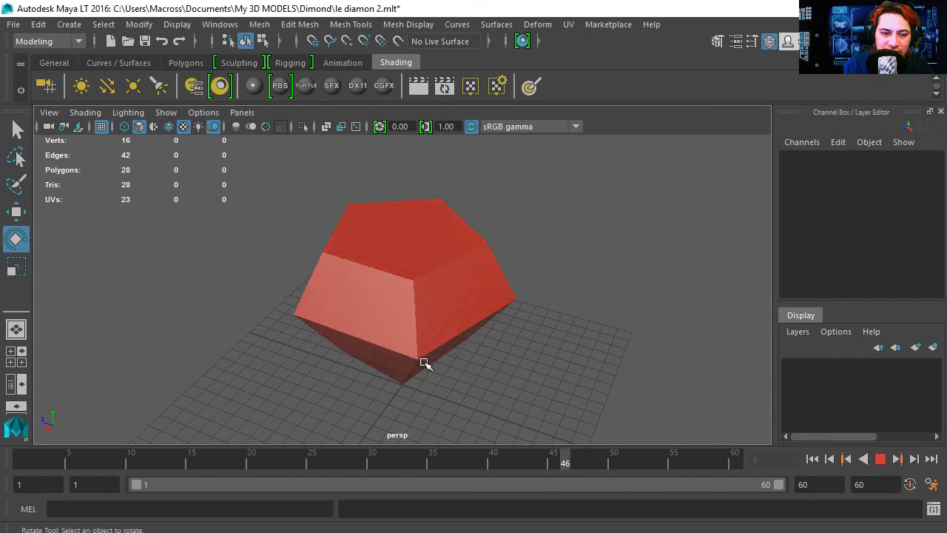
pyautogui.moveTo(425, 362); pyautogui.dragTo(460, 343)
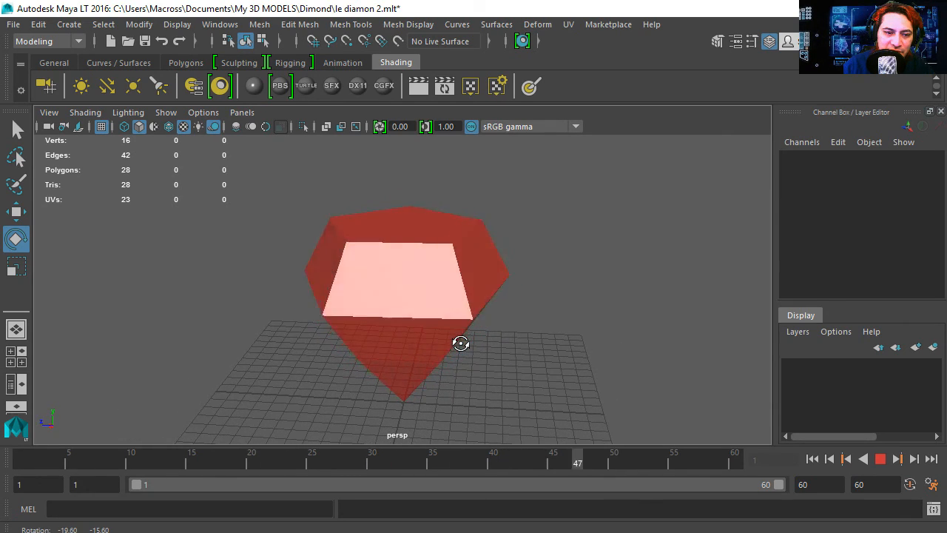
pyautogui.click(403, 296)
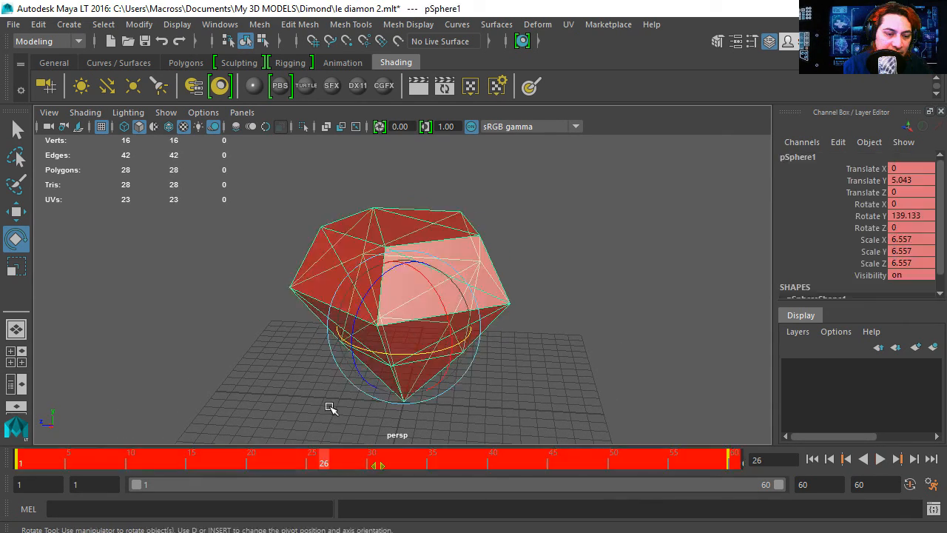
pyautogui.click(44, 459)
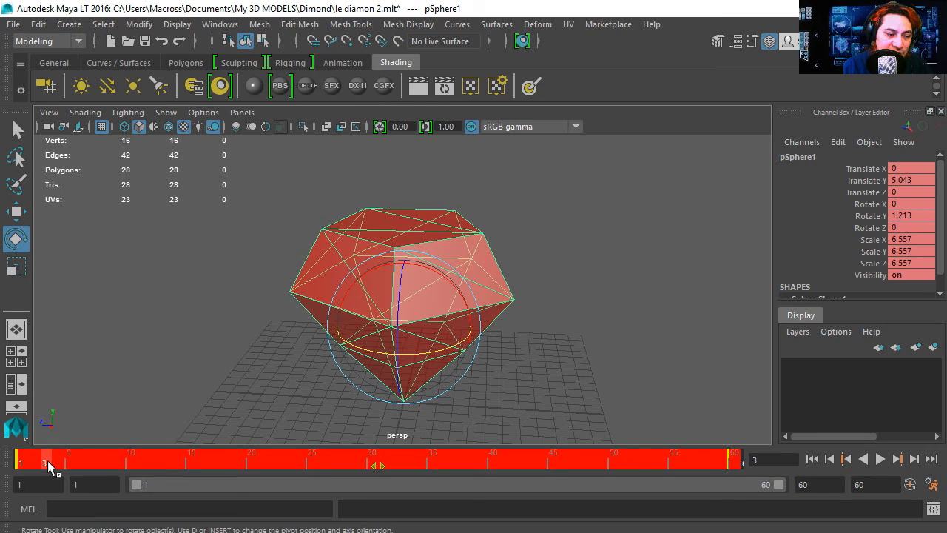
# Switch the selected keys to stepped tangents, orbit during playback, and reselect the diamond
pyautogui.rightClick(48, 458)
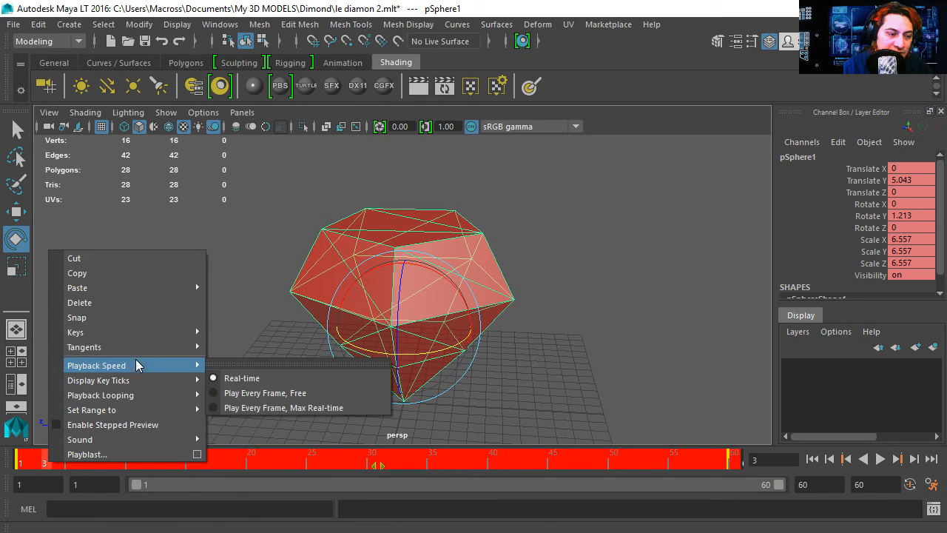
pyautogui.moveTo(84, 346)
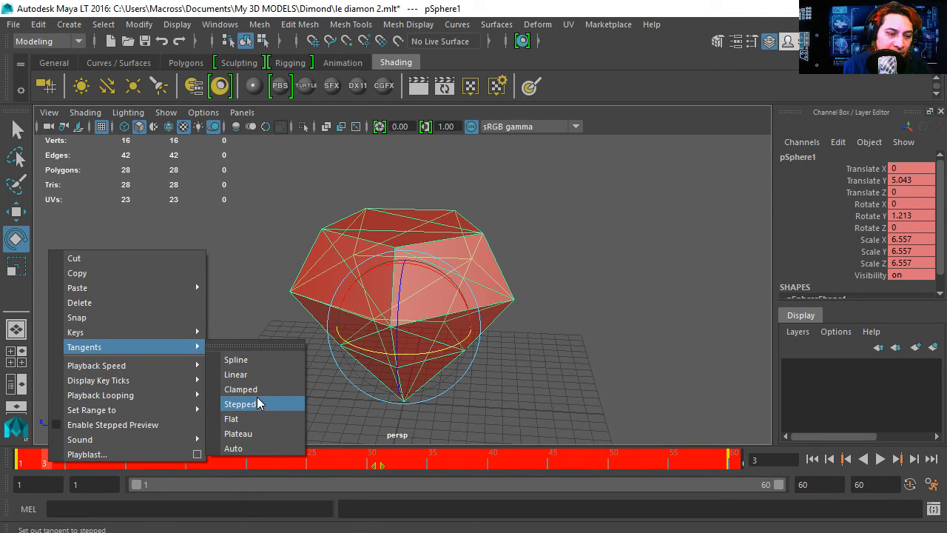
pyautogui.click(240, 403)
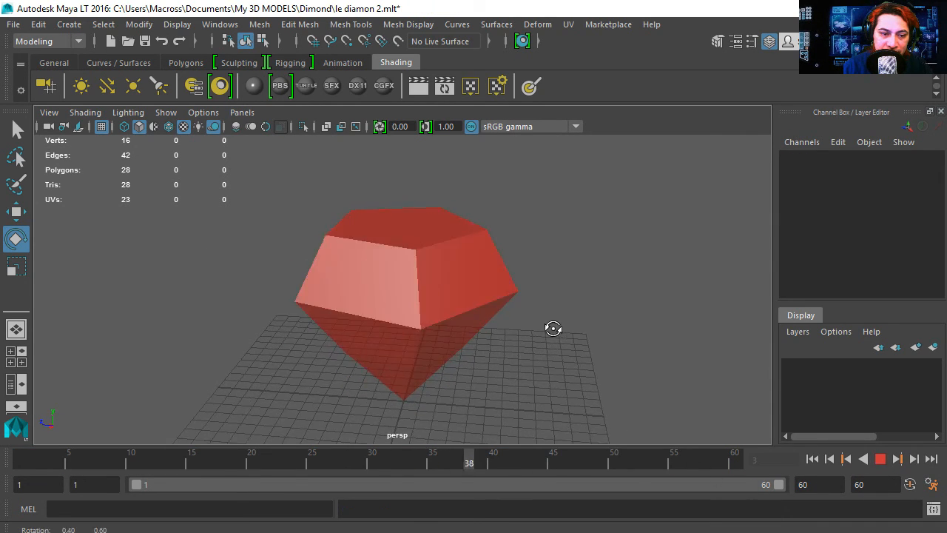
pyautogui.moveTo(553, 328); pyautogui.dragTo(461, 303)
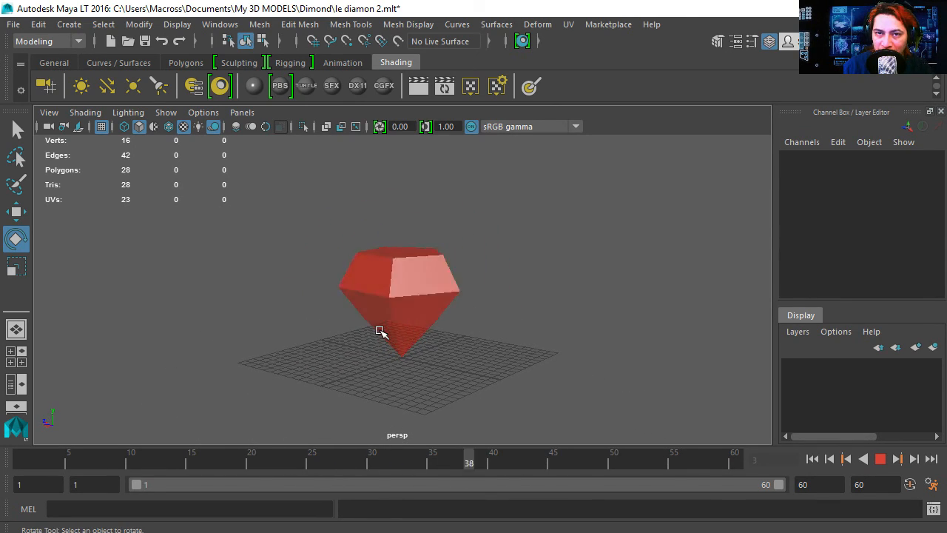
pyautogui.click(863, 458)
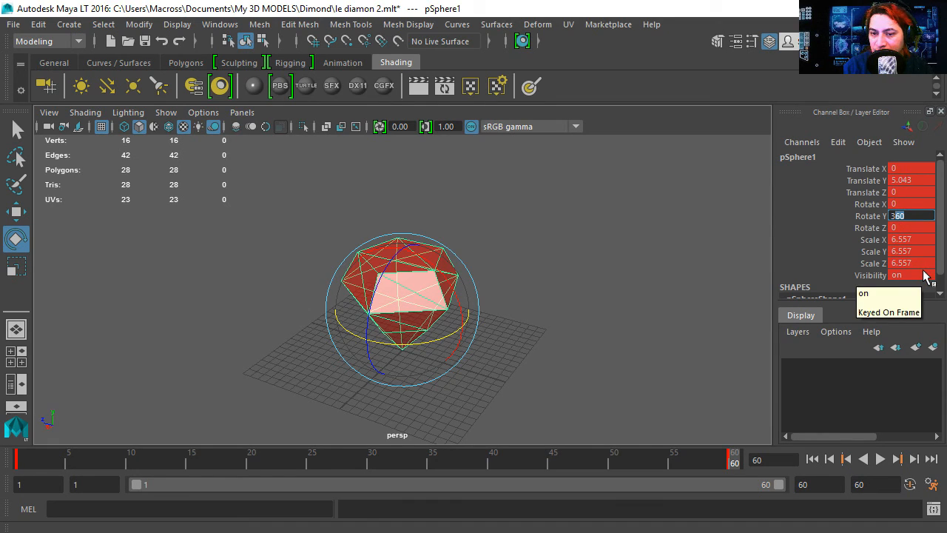
# Key Rotate Y at 359 on frame 60, play back, and orbit down to ground level
pyautogui.write('359')
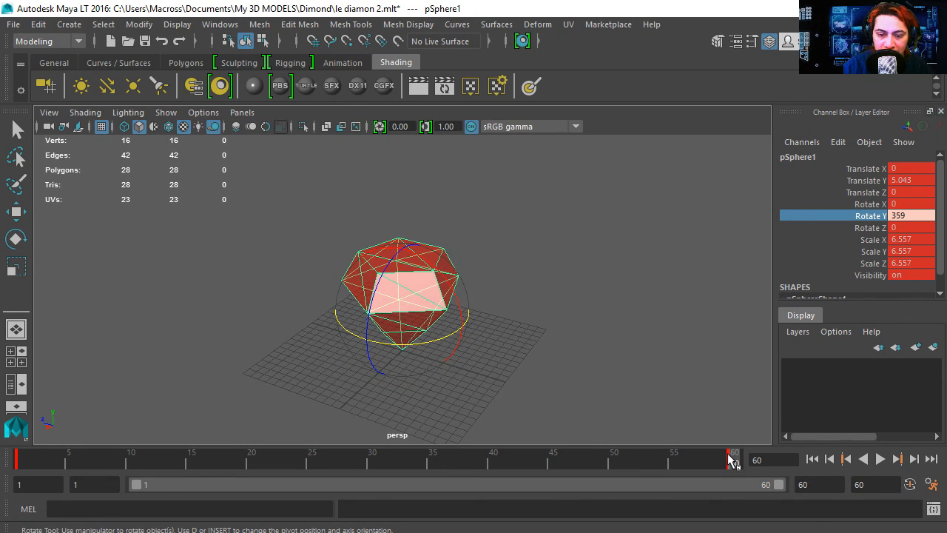
pyautogui.click(880, 459)
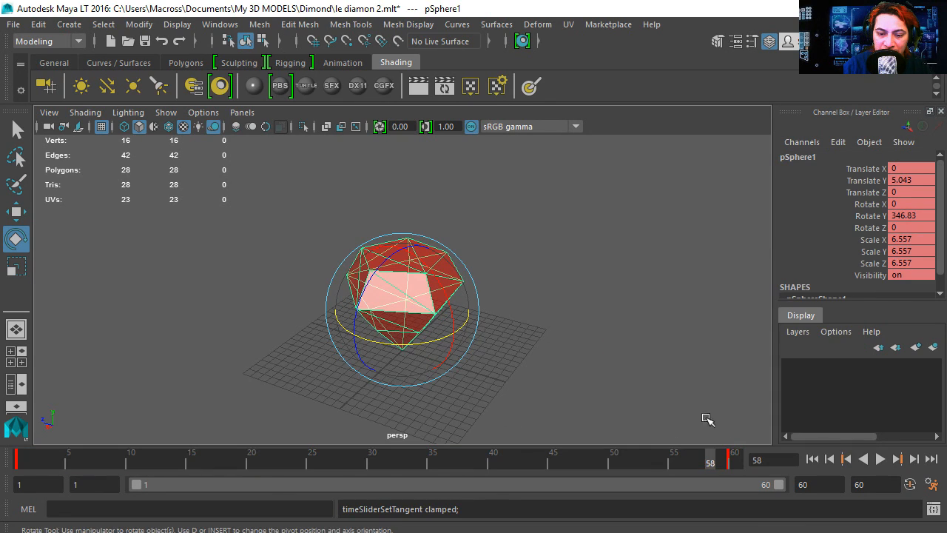
pyautogui.click(880, 459)
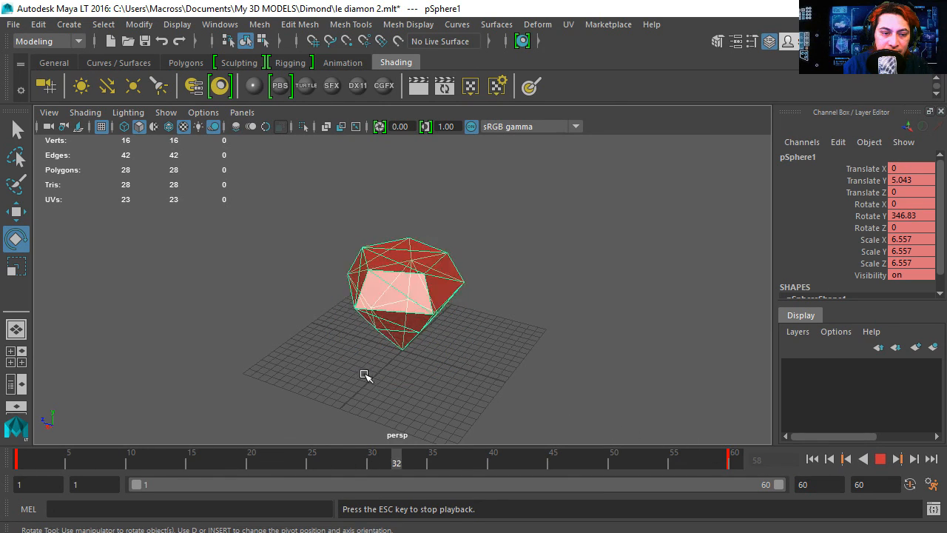
pyautogui.moveTo(363, 375); pyautogui.dragTo(363, 338)
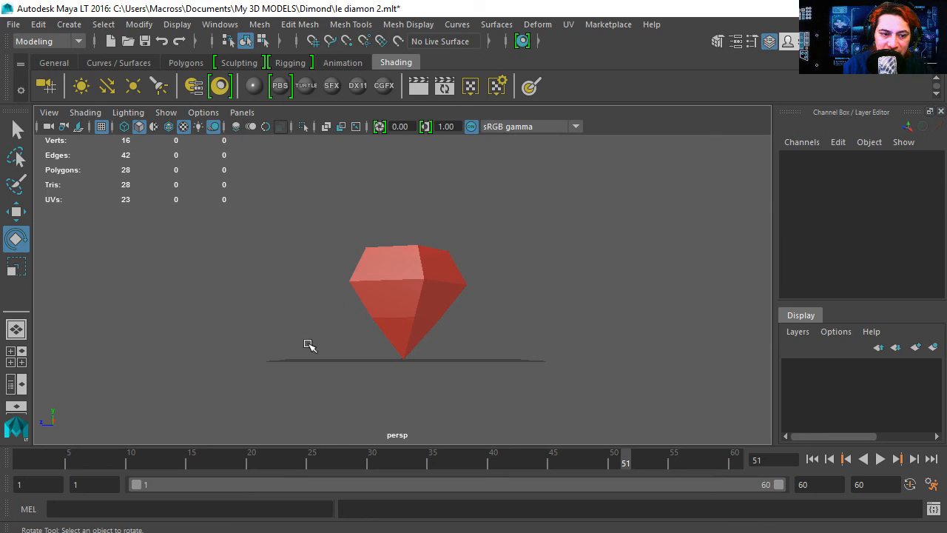
# Stop the spin animation playback at frame 10
pyautogui.click(879, 458)
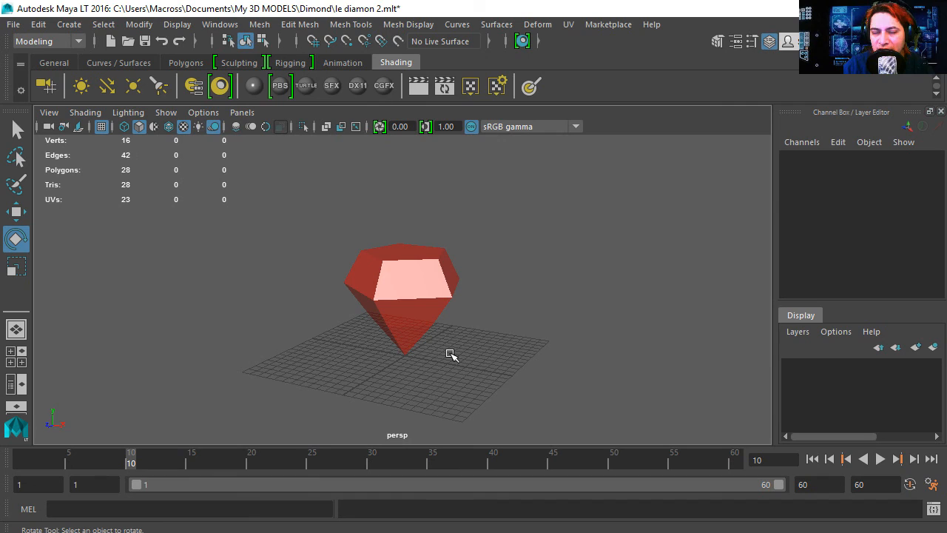
pyautogui.moveTo(480, 363)
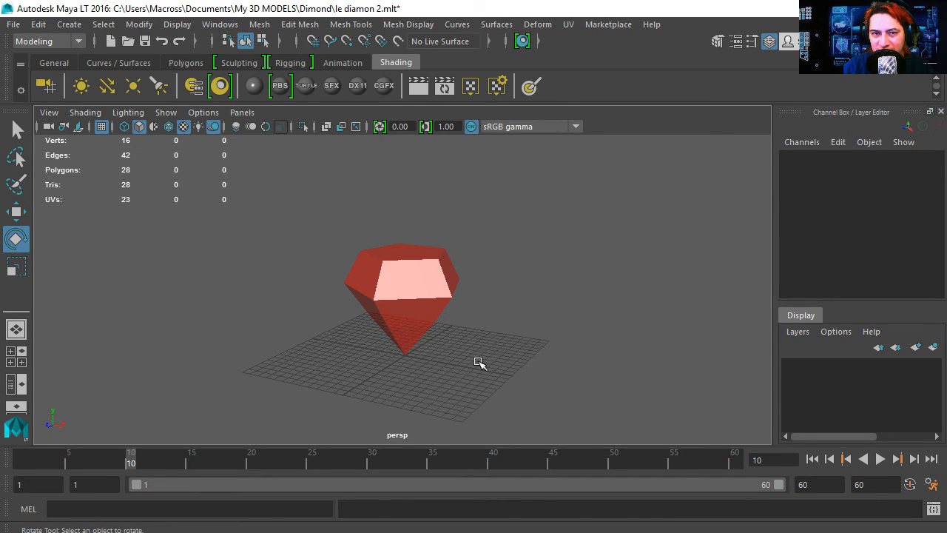